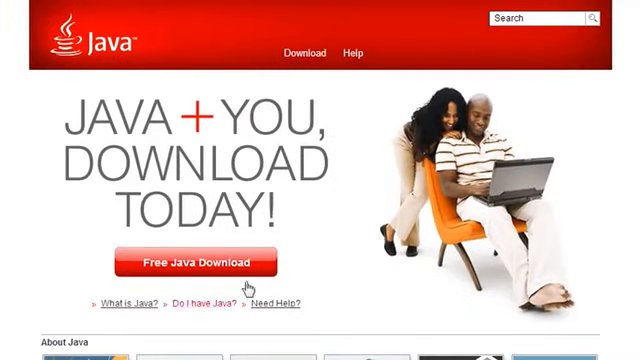
mouse_move(205, 264)
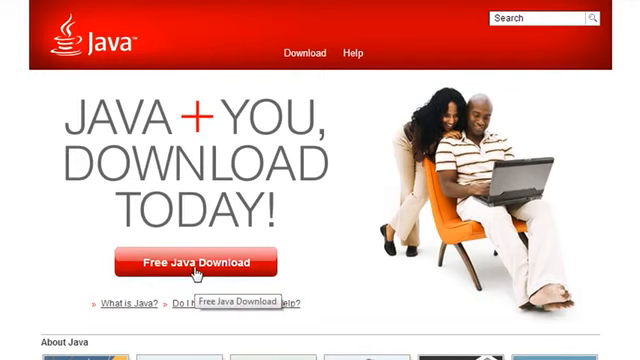
mouse_move(196, 318)
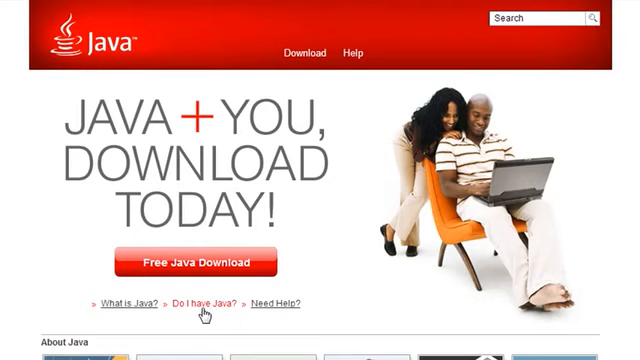
Follow the 'Do I have Java?' link to reach the Verify Java Version page
left_click(199, 305)
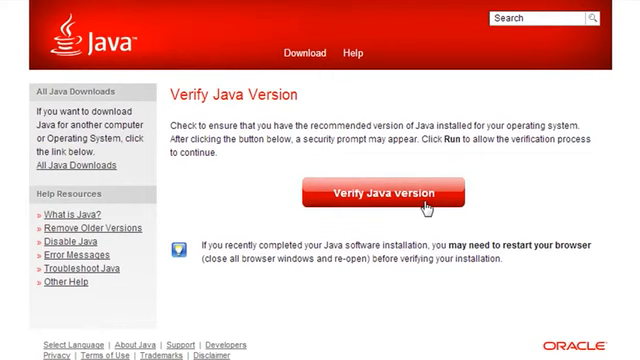
mouse_move(430, 205)
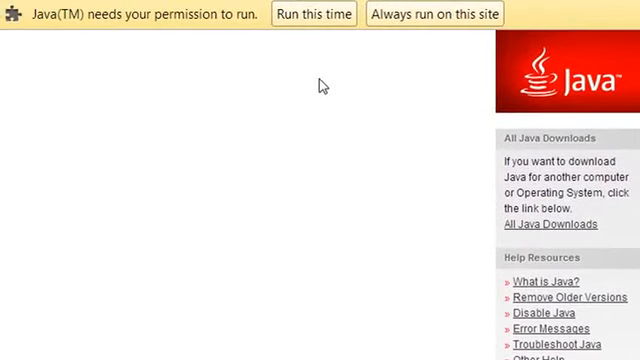
mouse_move(303, 83)
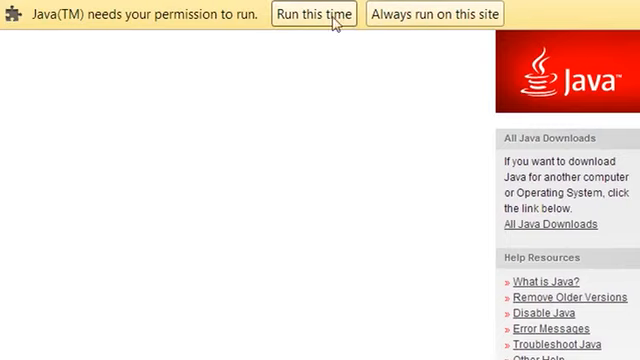
mouse_move(428, 13)
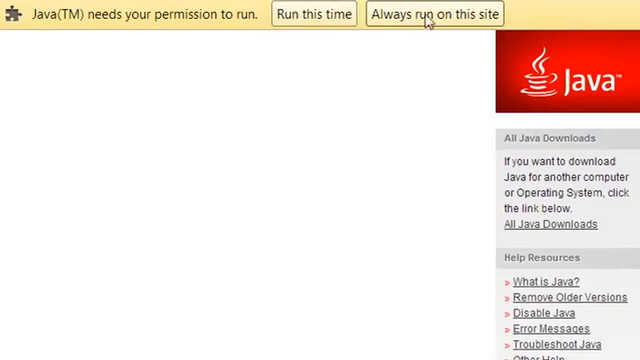
Choose 'Always run on this site' in the yellow permission bar
left_click(433, 13)
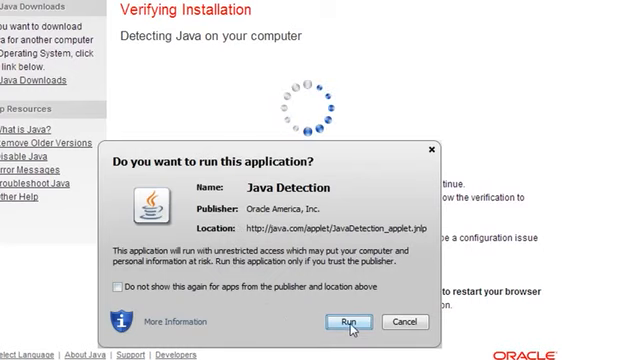
Approve the Java Detection application in the security dialog
left_click(345, 322)
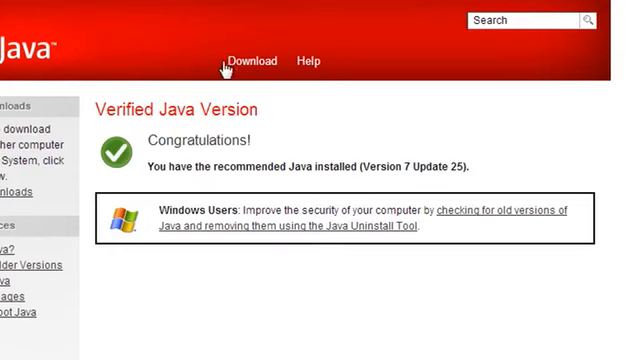
Go to the Download page offering Java Version 7 Update 25 for Windows
left_click(251, 61)
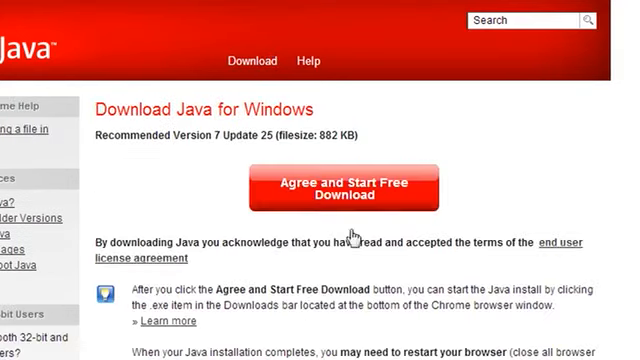